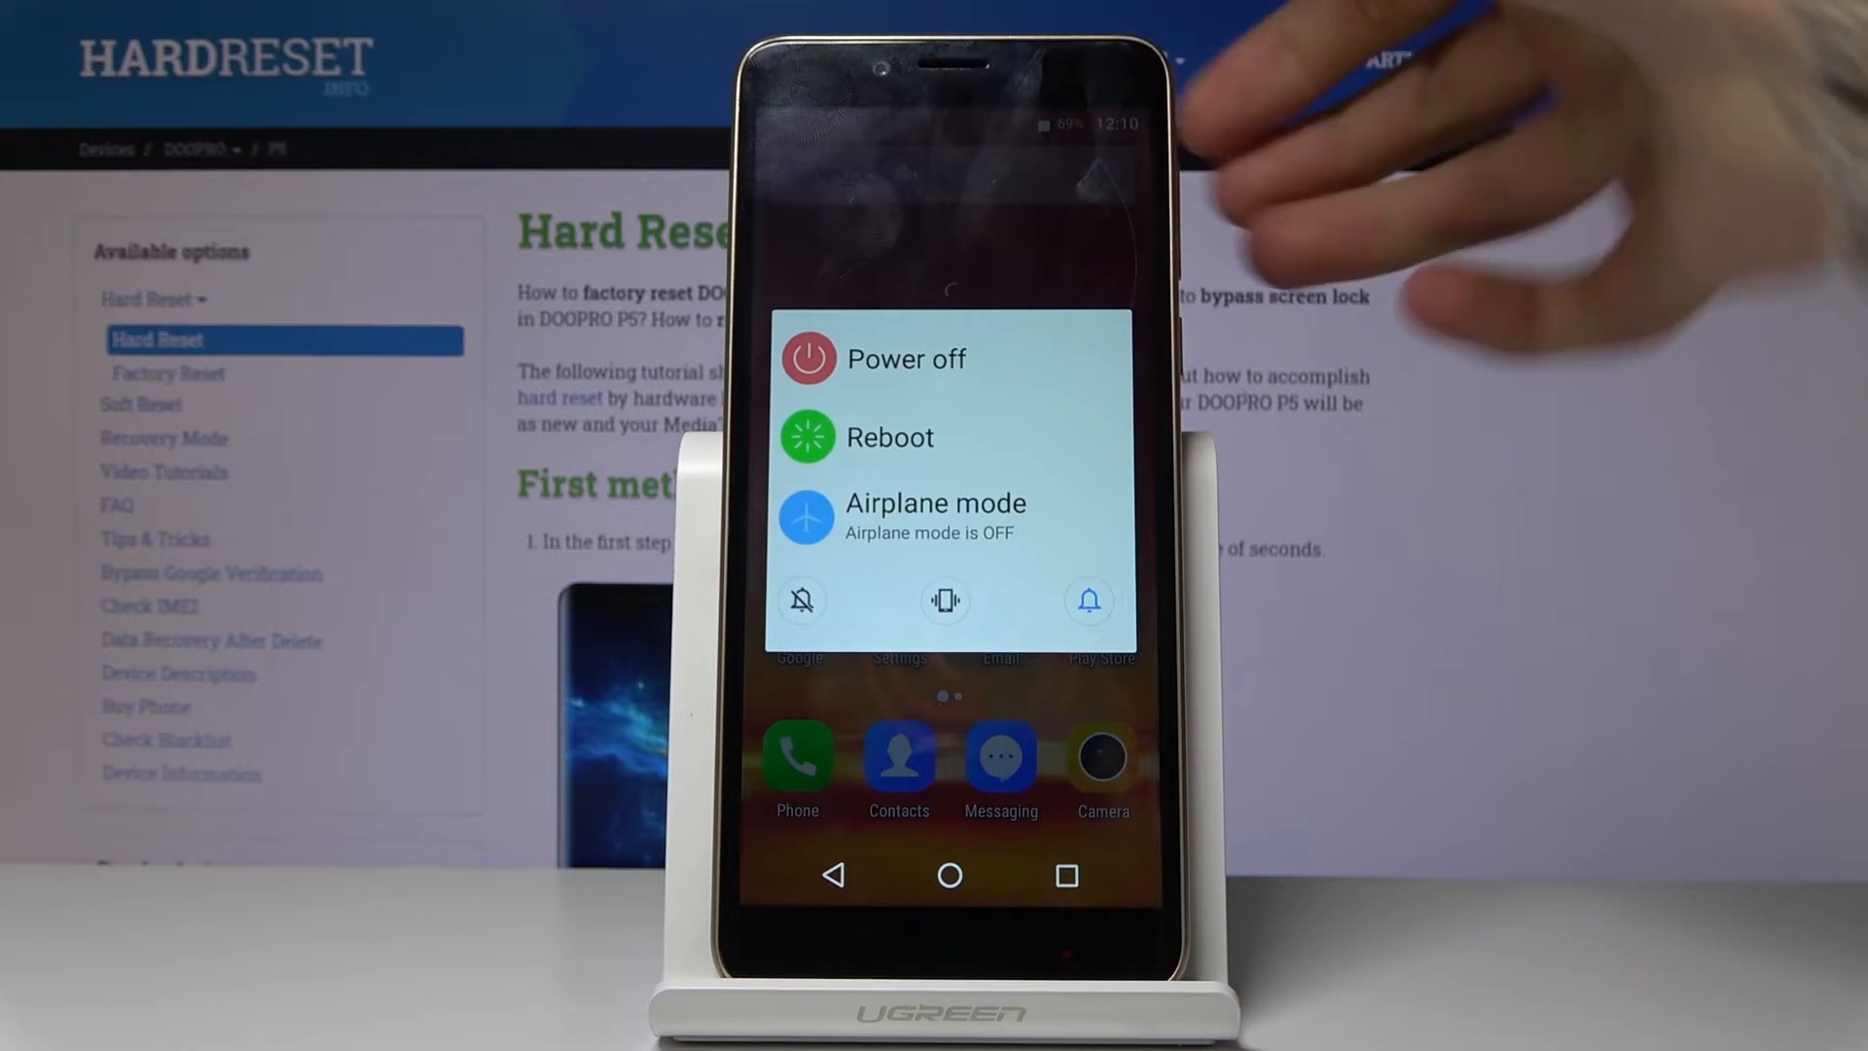
Power off the Doopro P5 from the power menu
{"action": "left_click", "coordinate": [906, 359]}
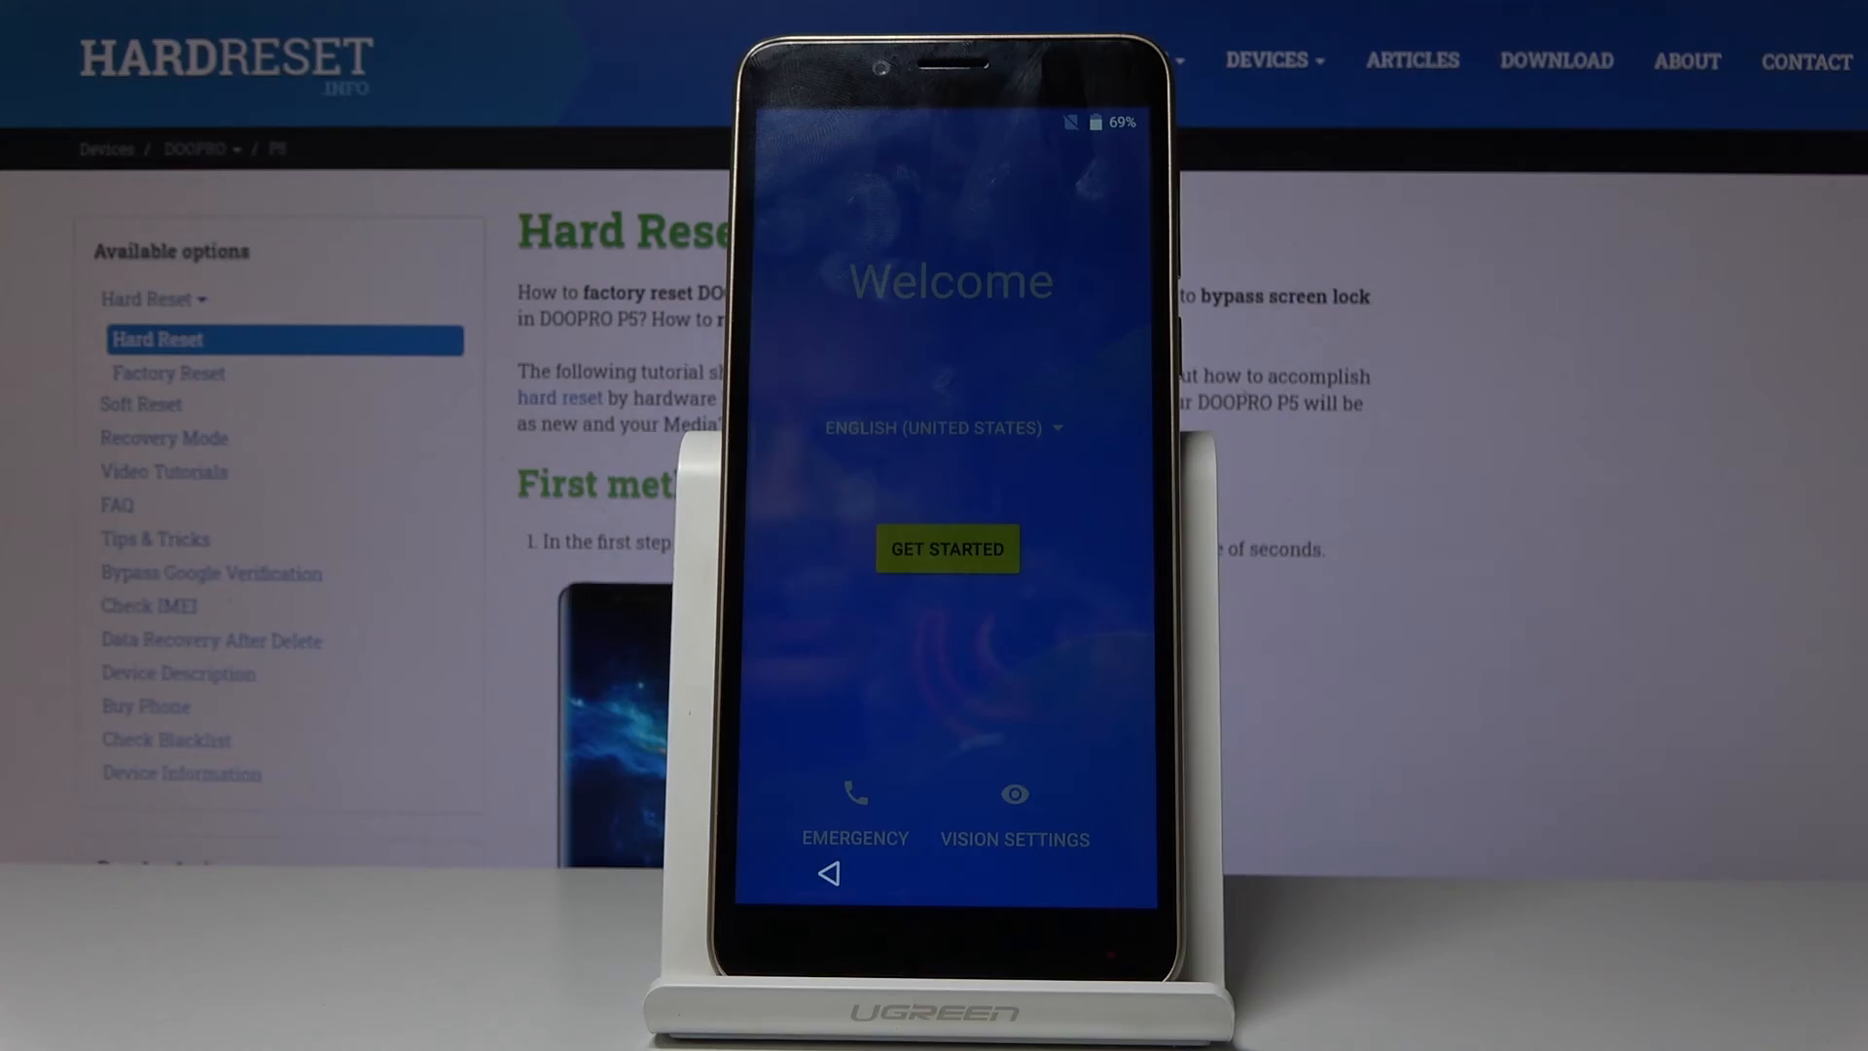
Dismiss the Improve location accuracy dialog to return to the Welcome screen
{"action": "left_click", "coordinate": [946, 549]}
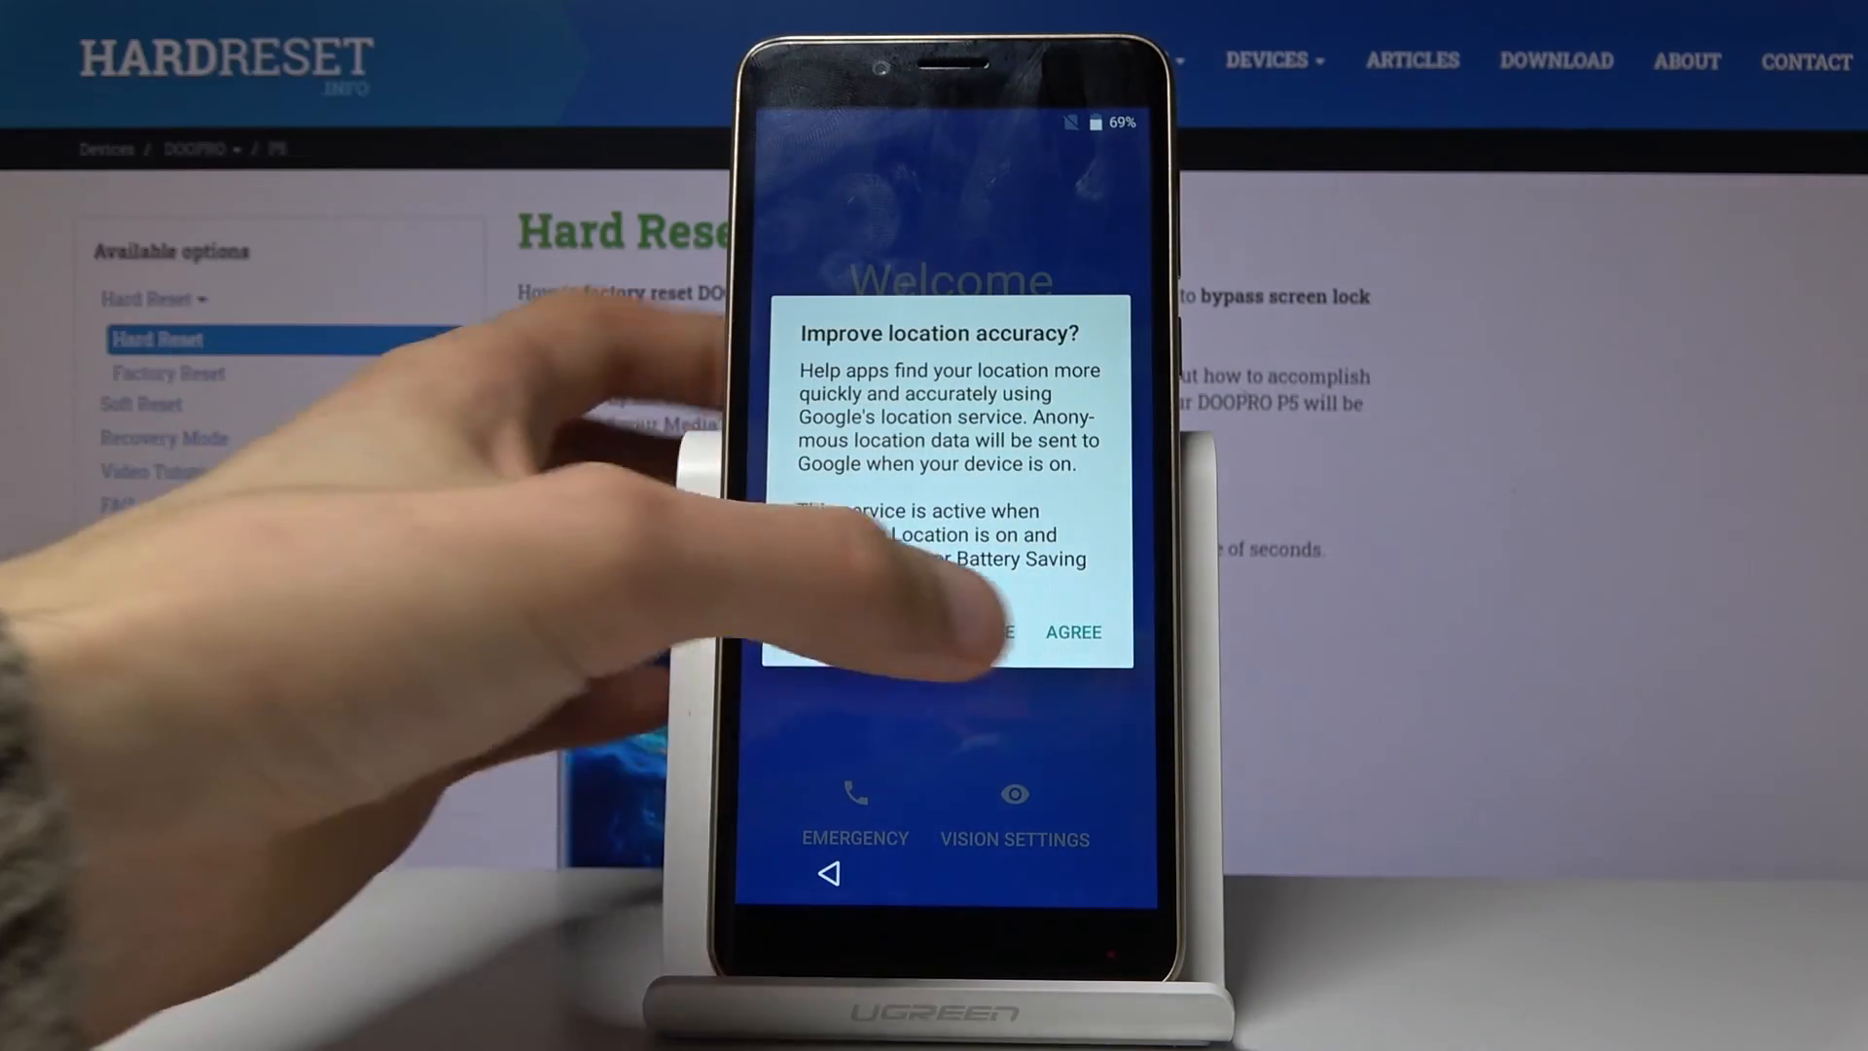
{"action": "left_click", "coordinate": [1070, 632]}
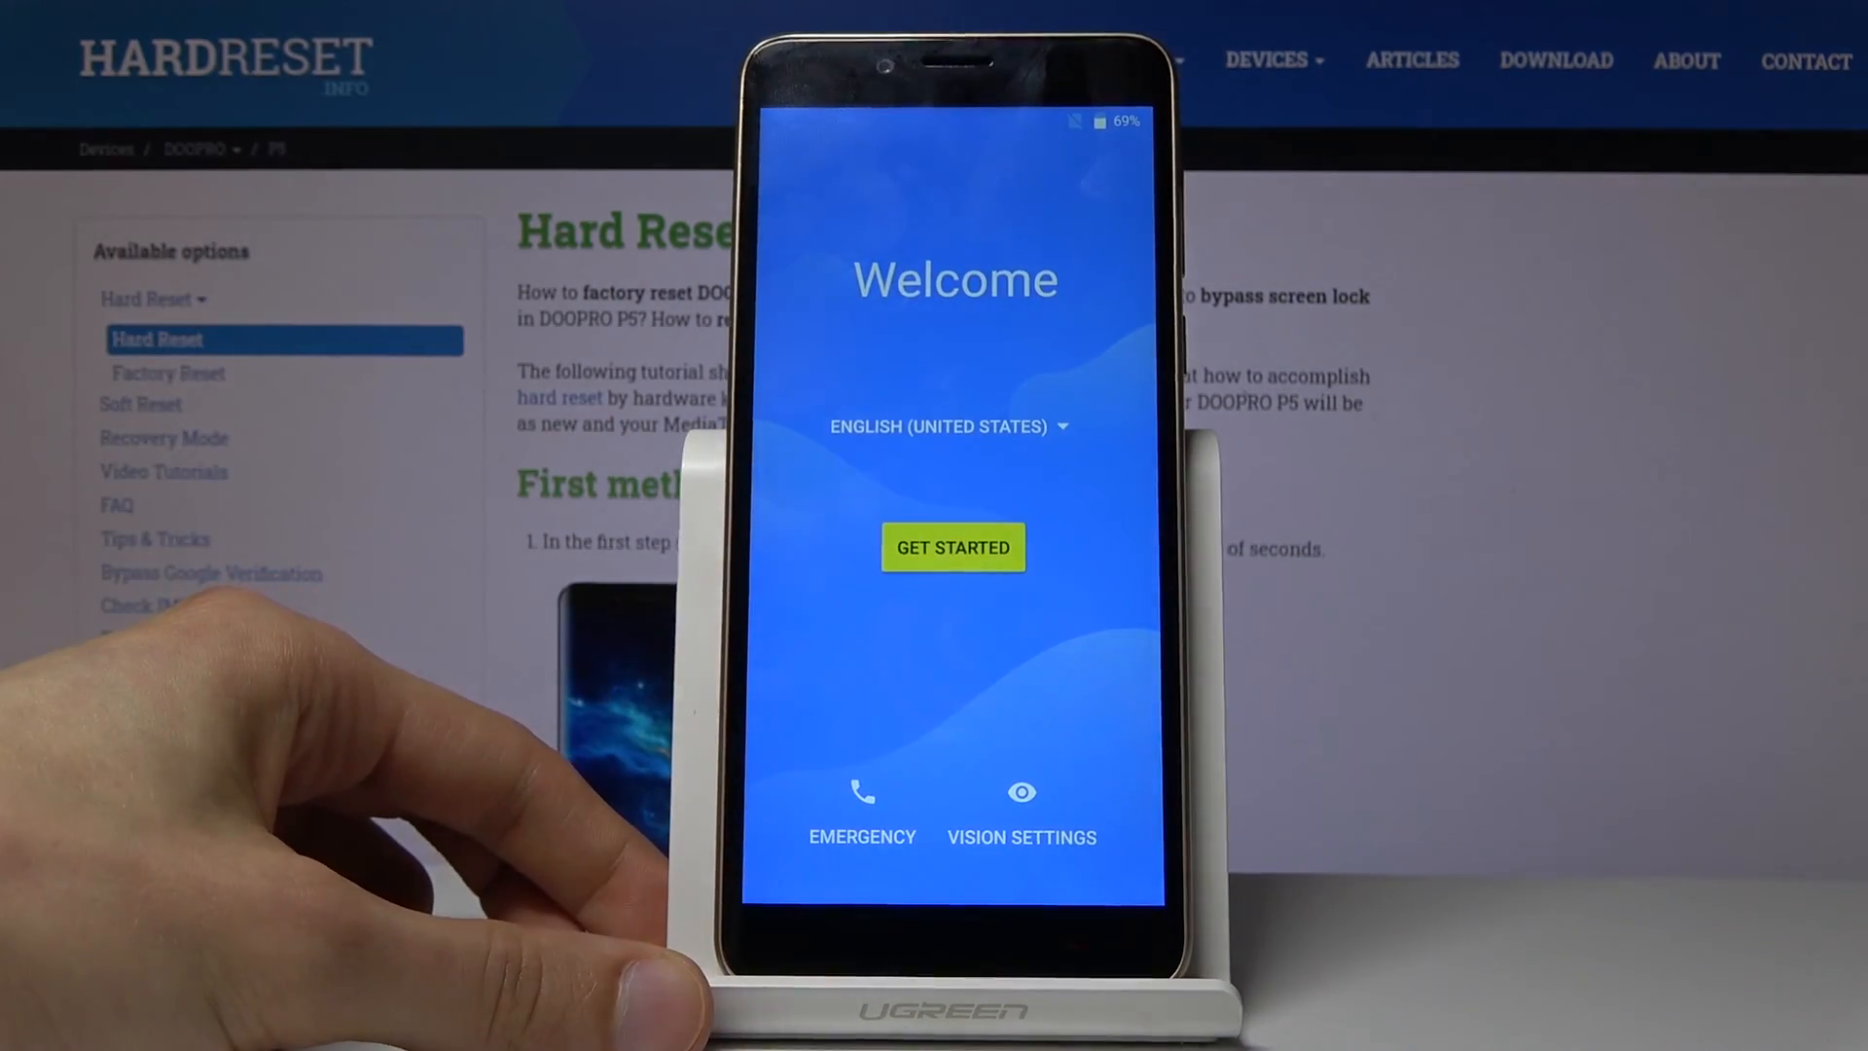